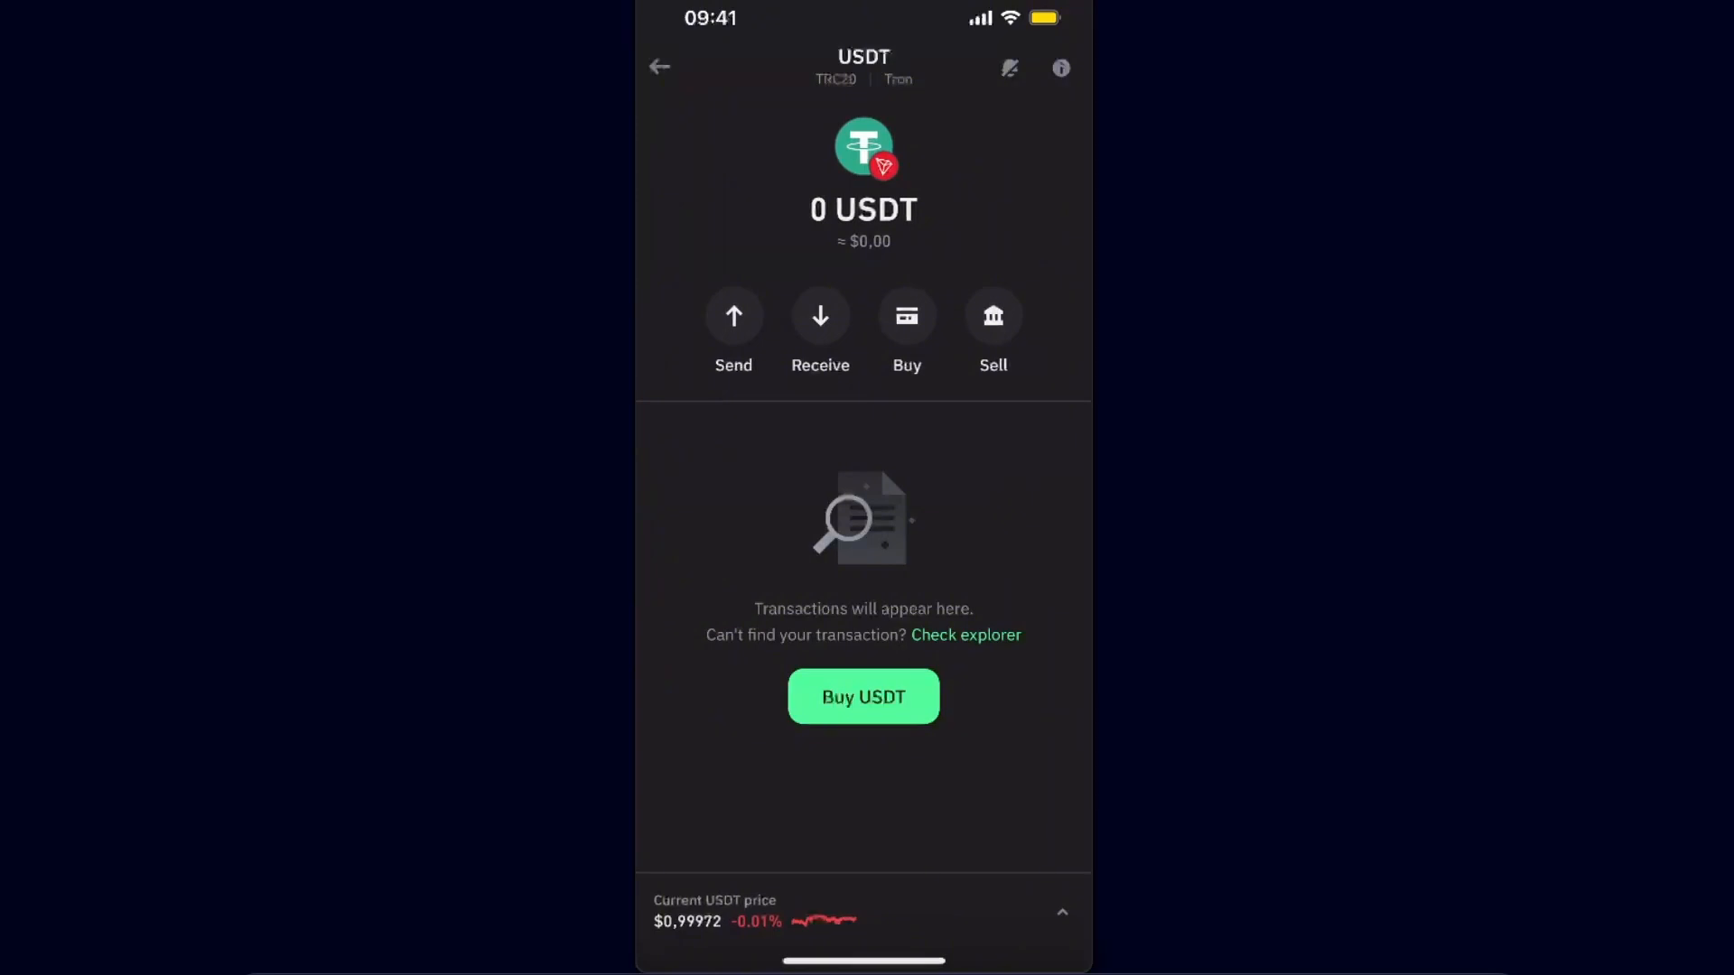
# Back out of the Tron USDT page, then the Ethereum USDT page, to Home.
pyautogui.click(659, 66)
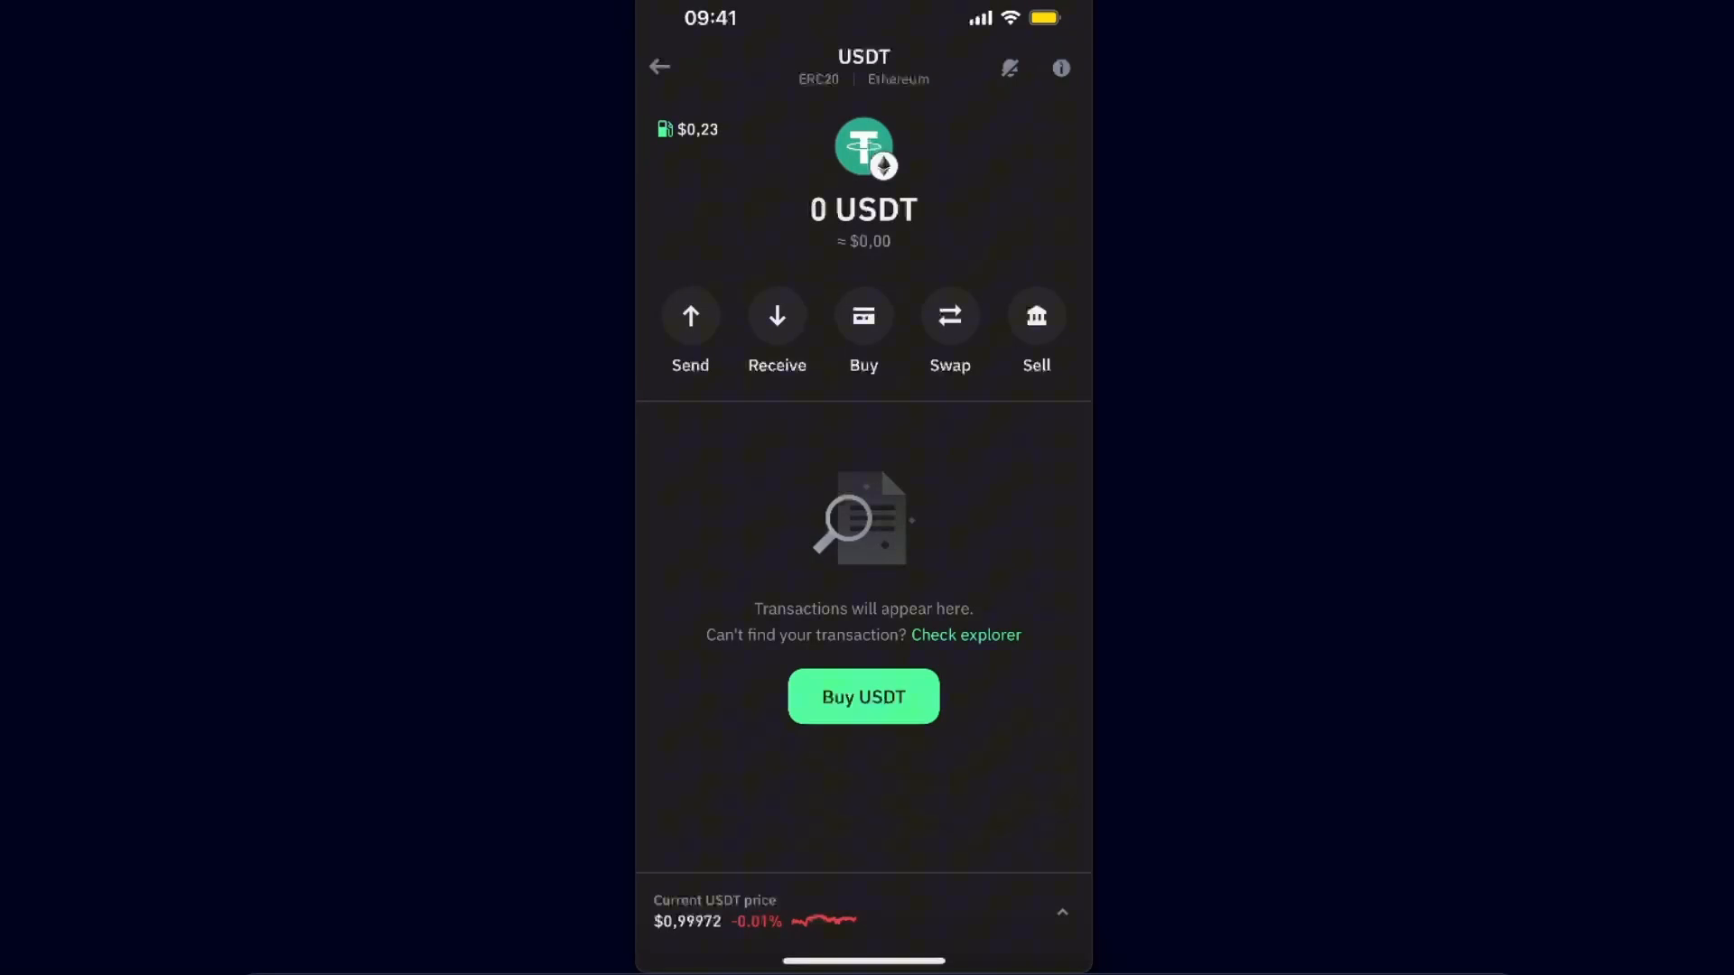
pyautogui.click(659, 66)
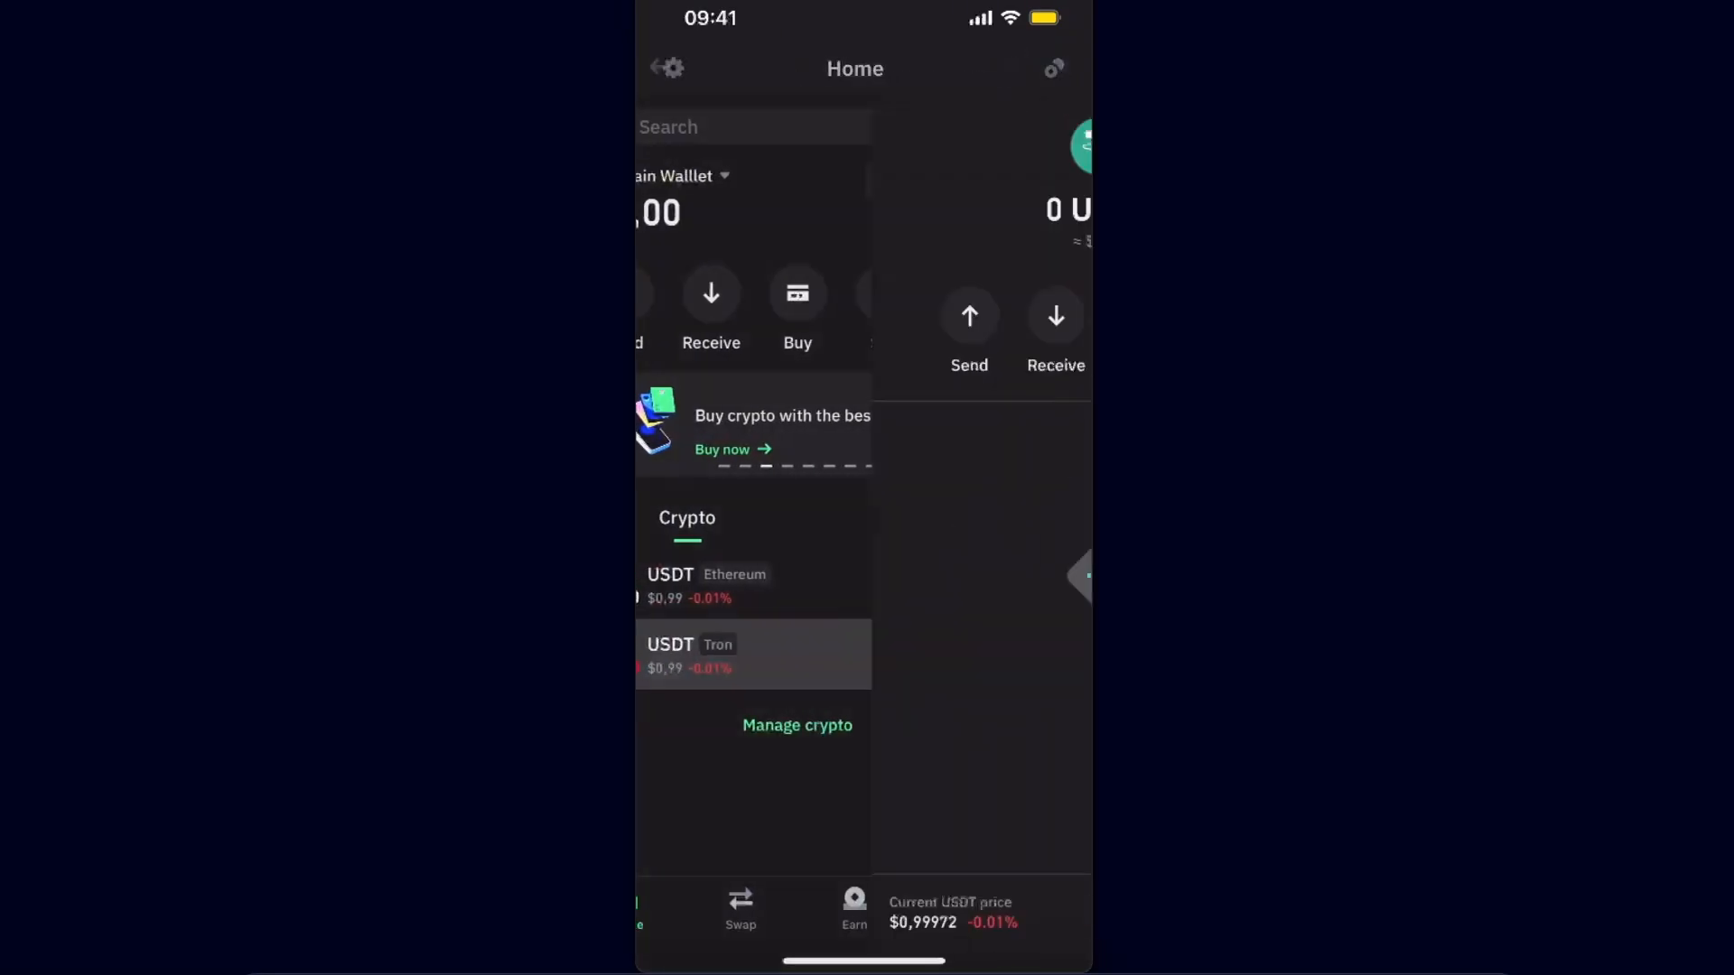
# Try swapping Tron USDT to SG, see 'Route not available', then go to Discover.
pyautogui.click(752, 654)
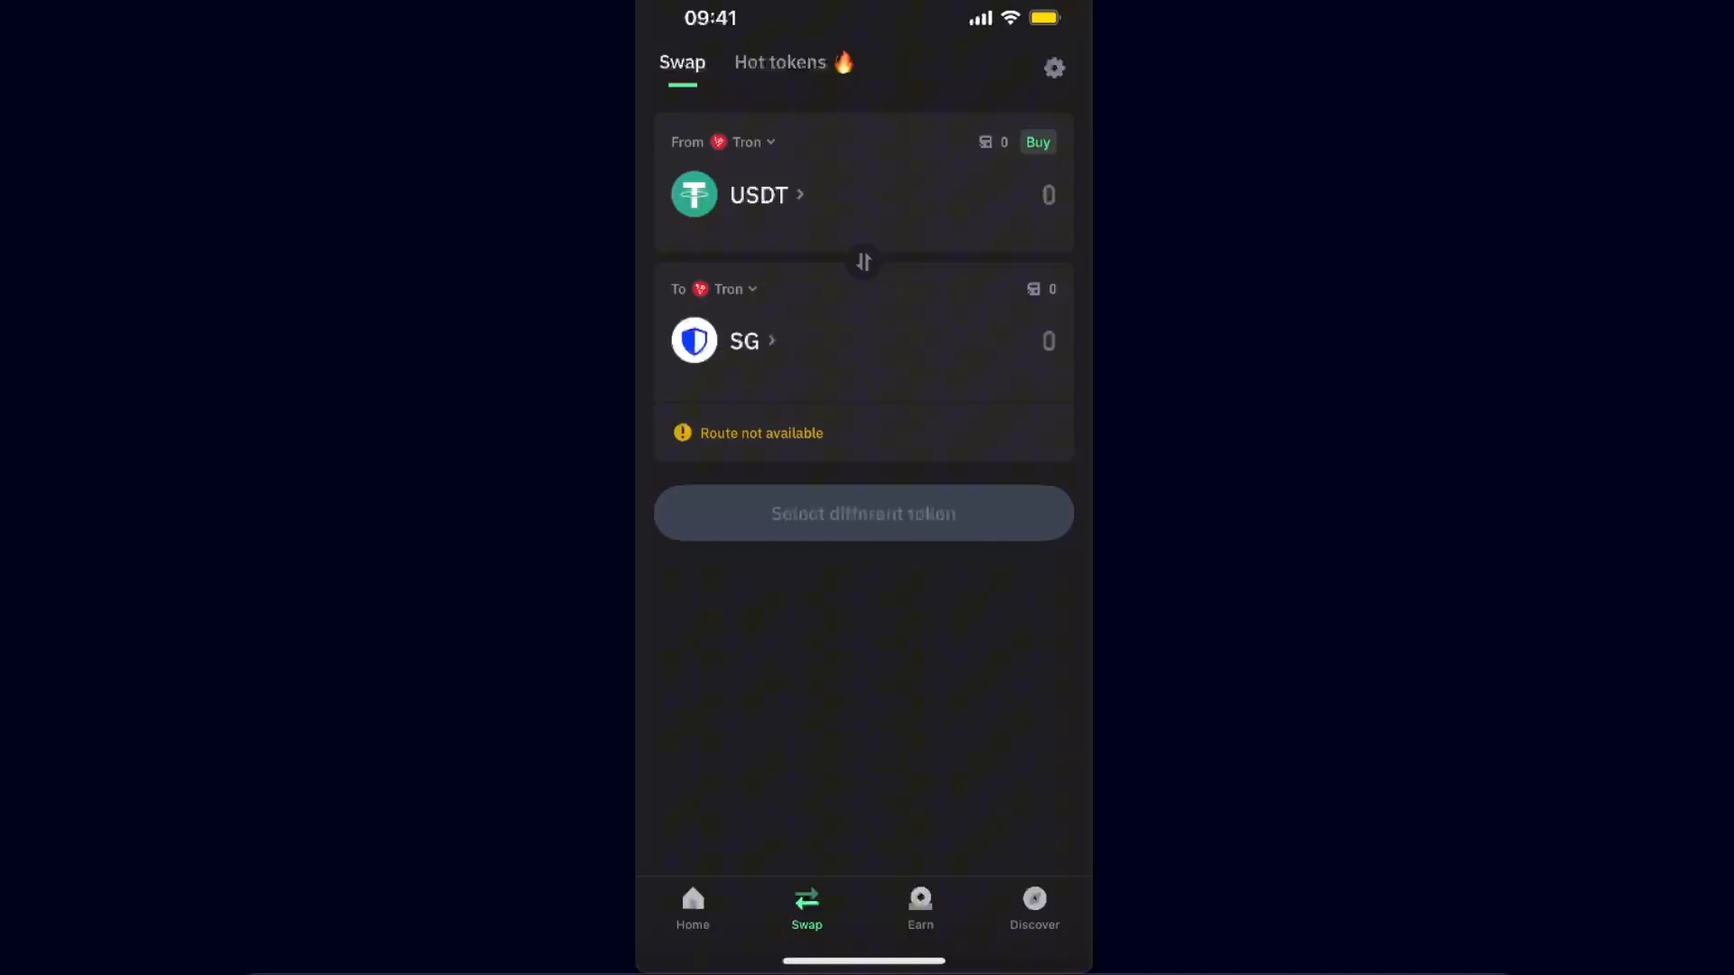
pyautogui.click(1033, 907)
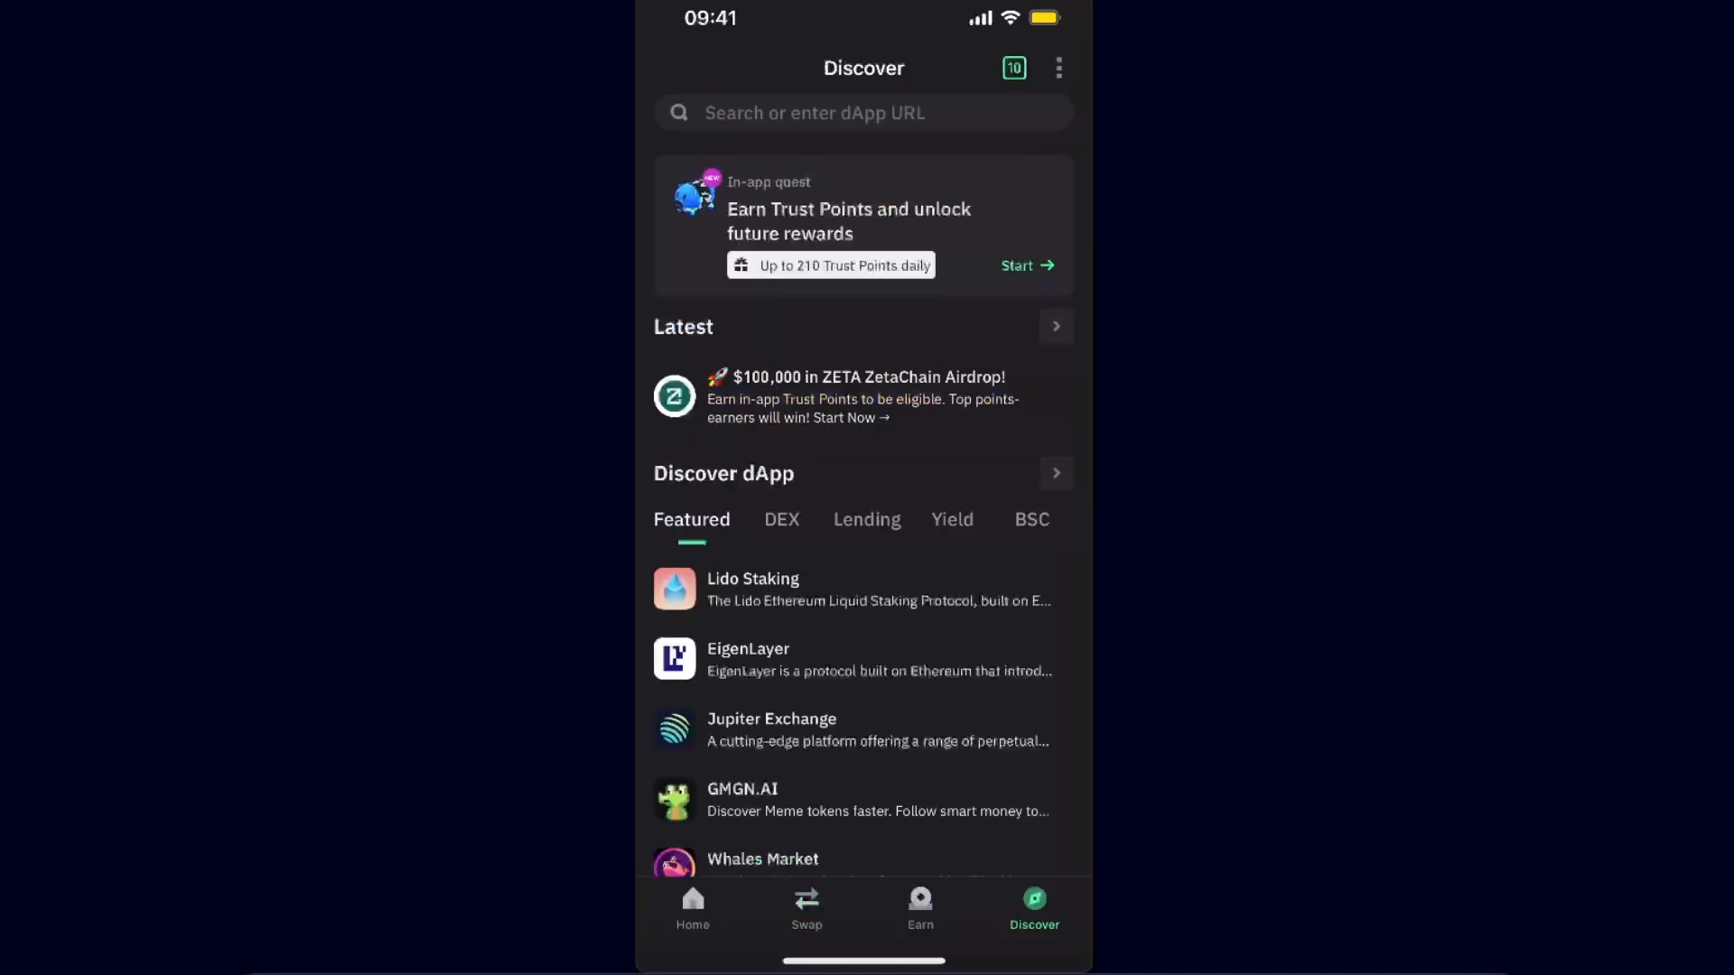
# Open PancakeSwap and approve connecting it to Trust Wallet.
pyautogui.click(863, 112)
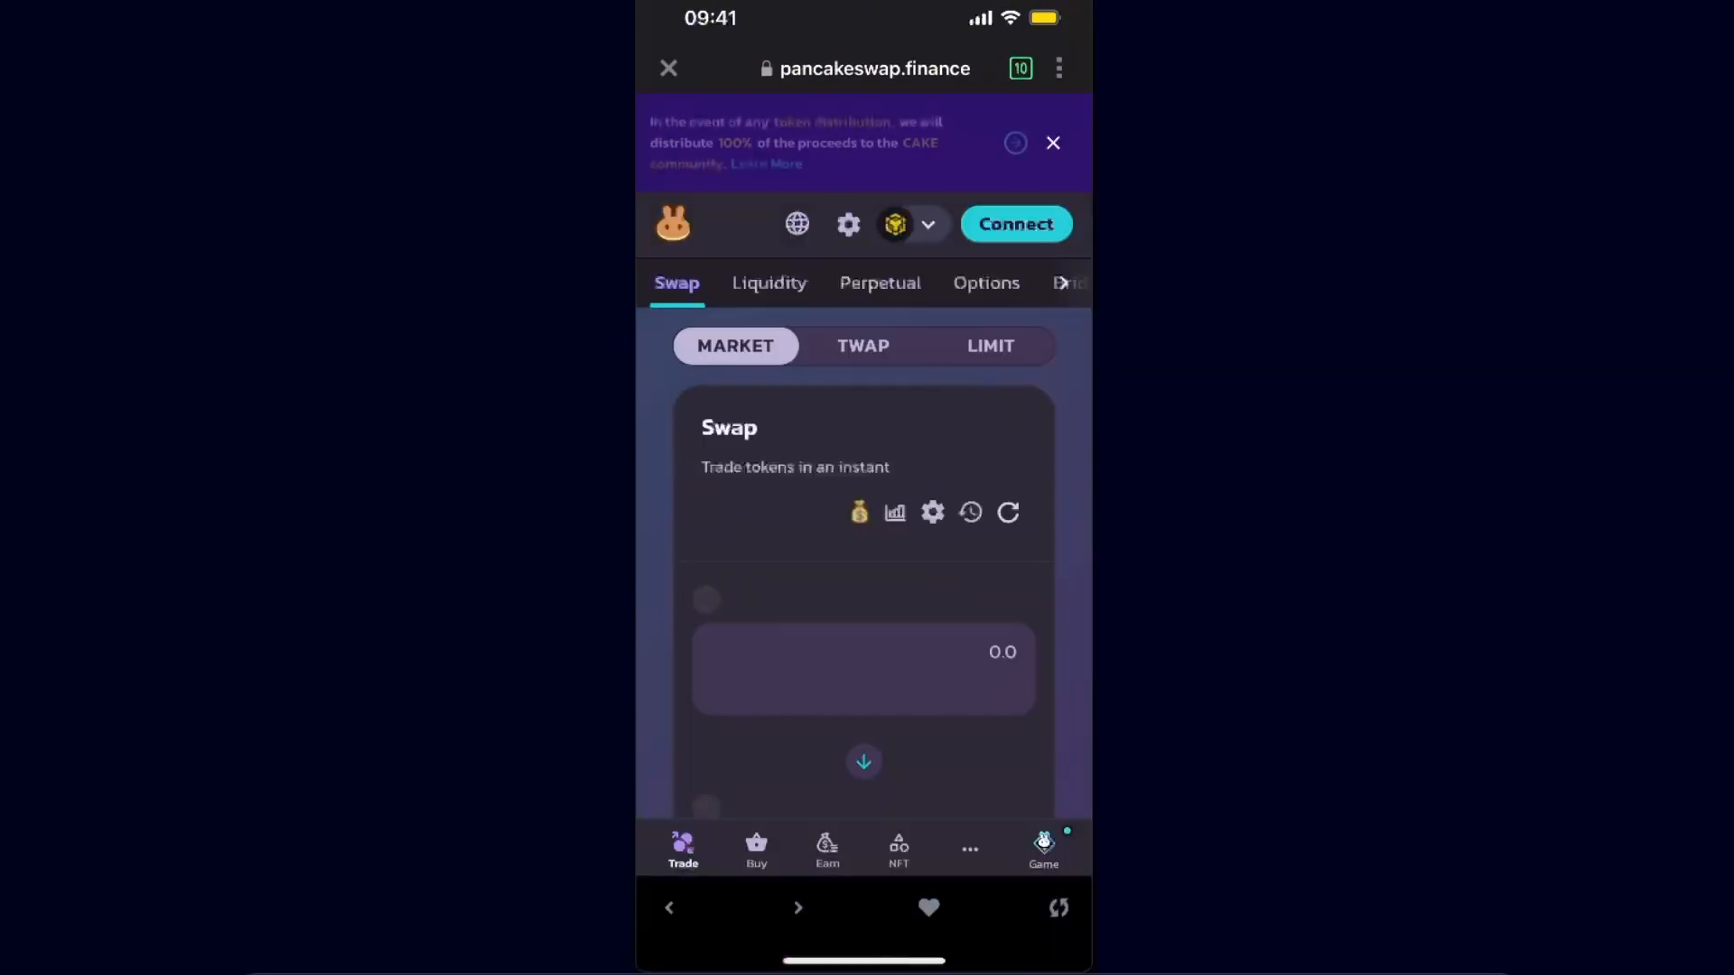
pyautogui.click(1013, 223)
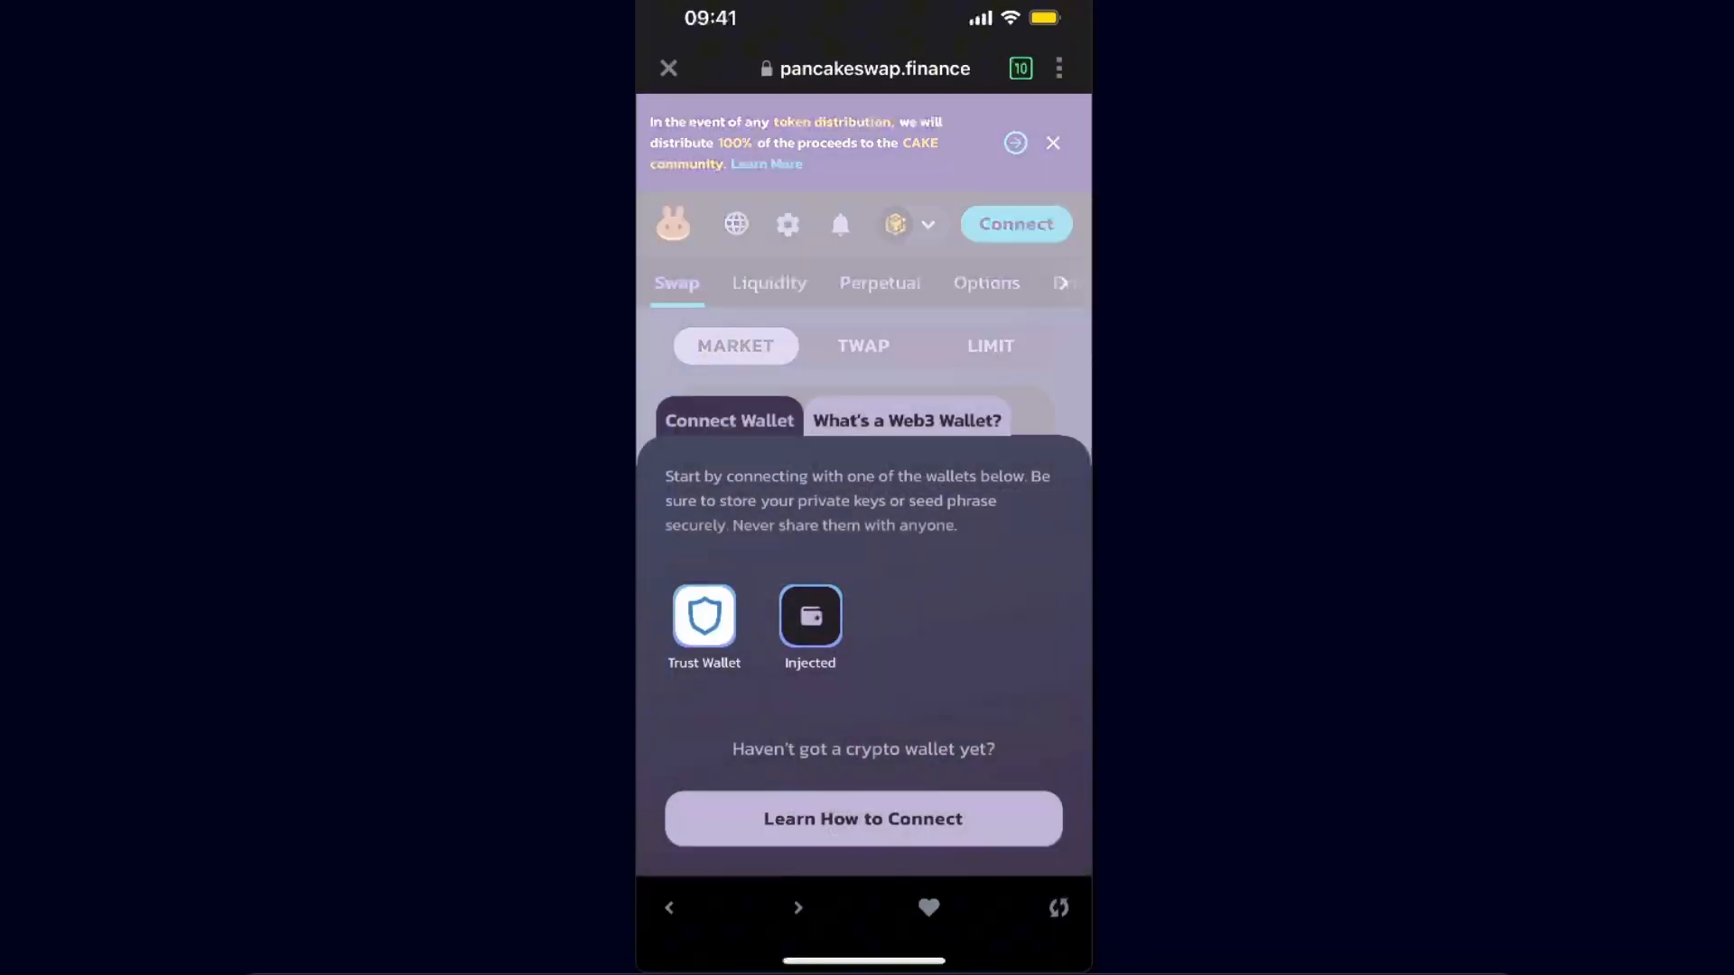
pyautogui.click(809, 616)
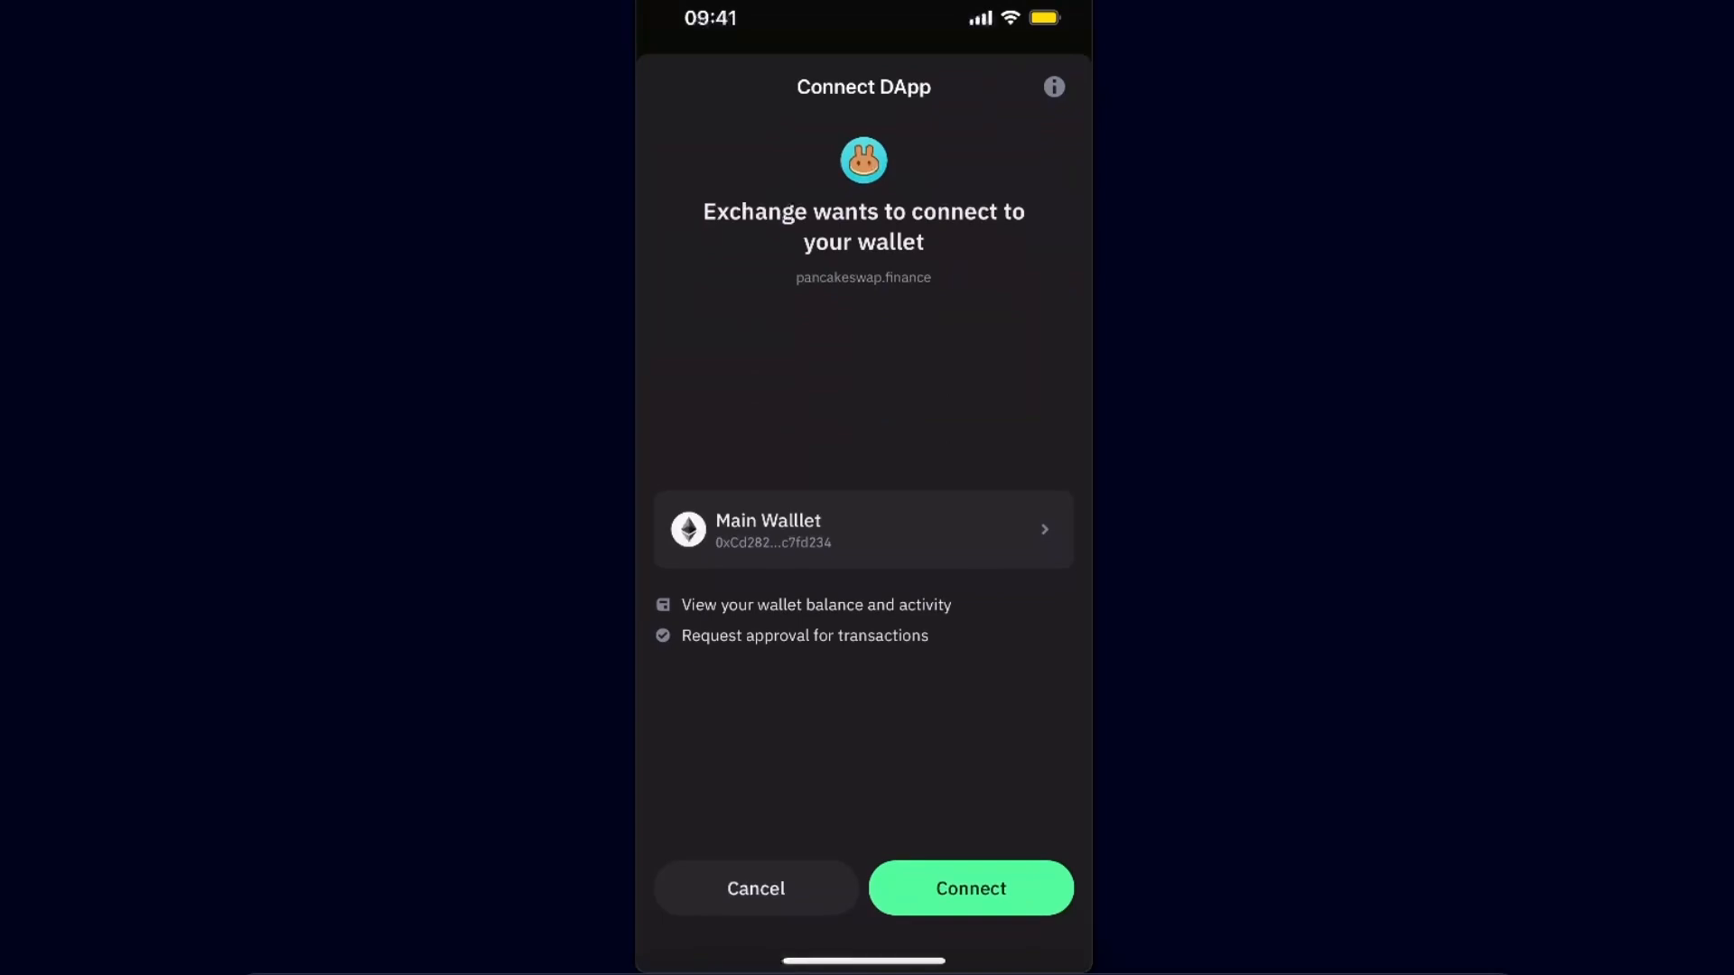
pyautogui.click(970, 888)
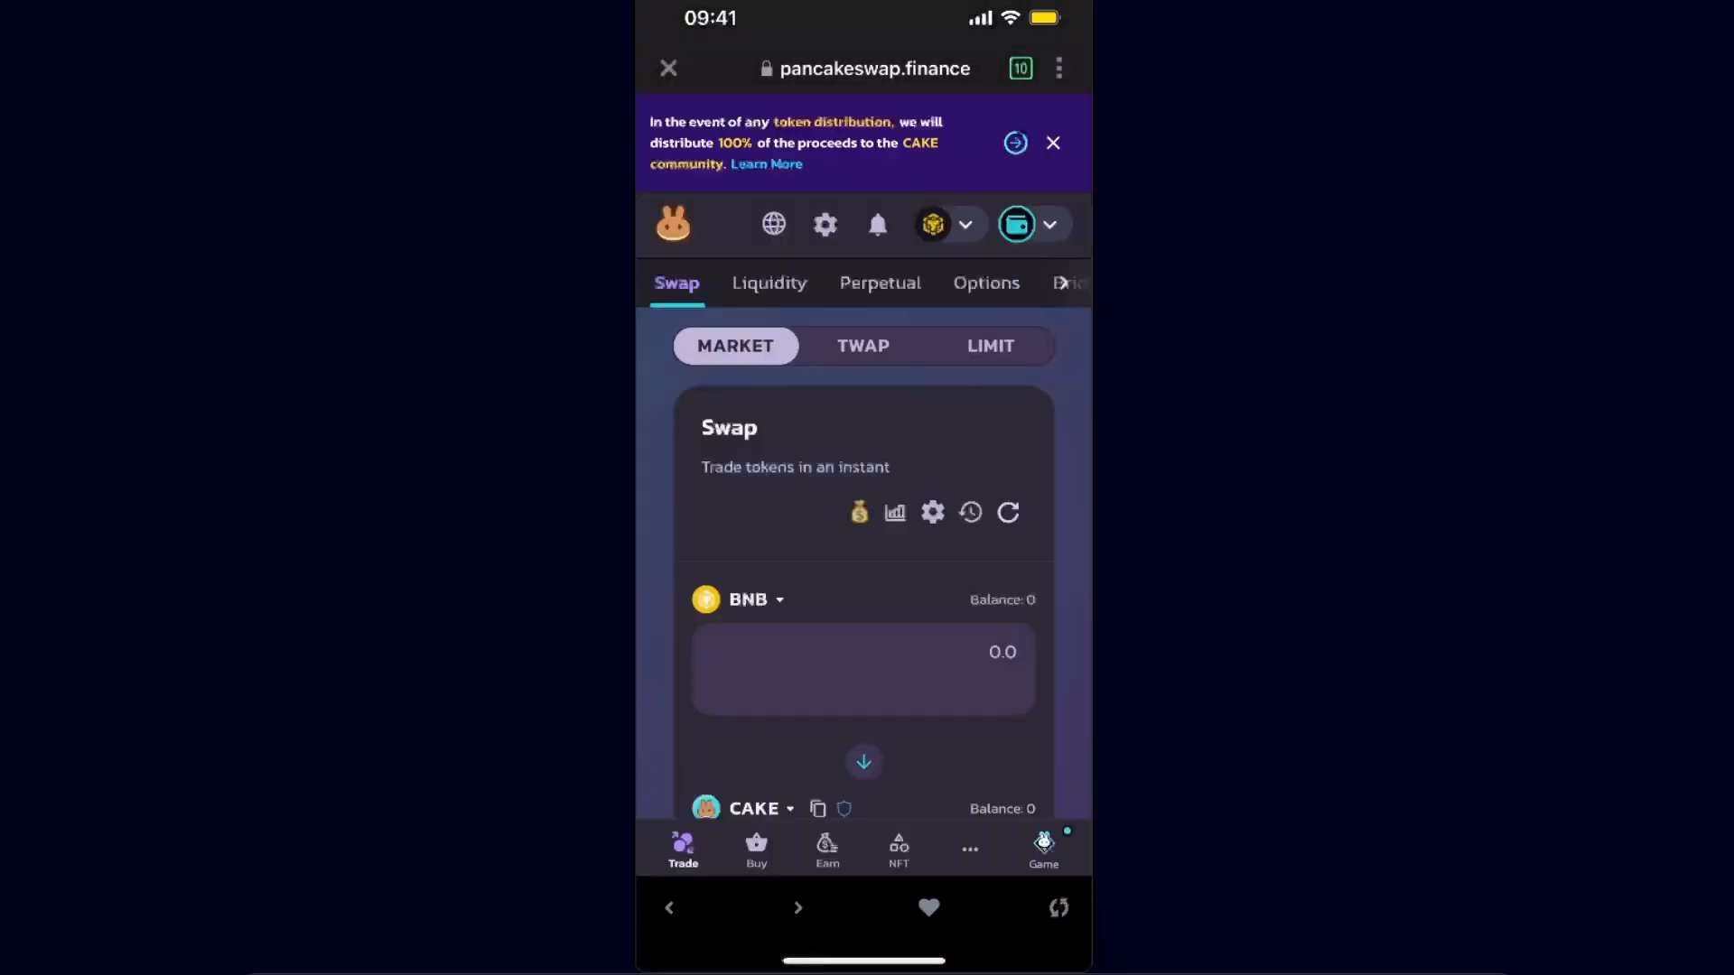
# Check PancakeSwap's network list for Tron, then reach the Send USDT (TRC20) form.
pyautogui.click(932, 224)
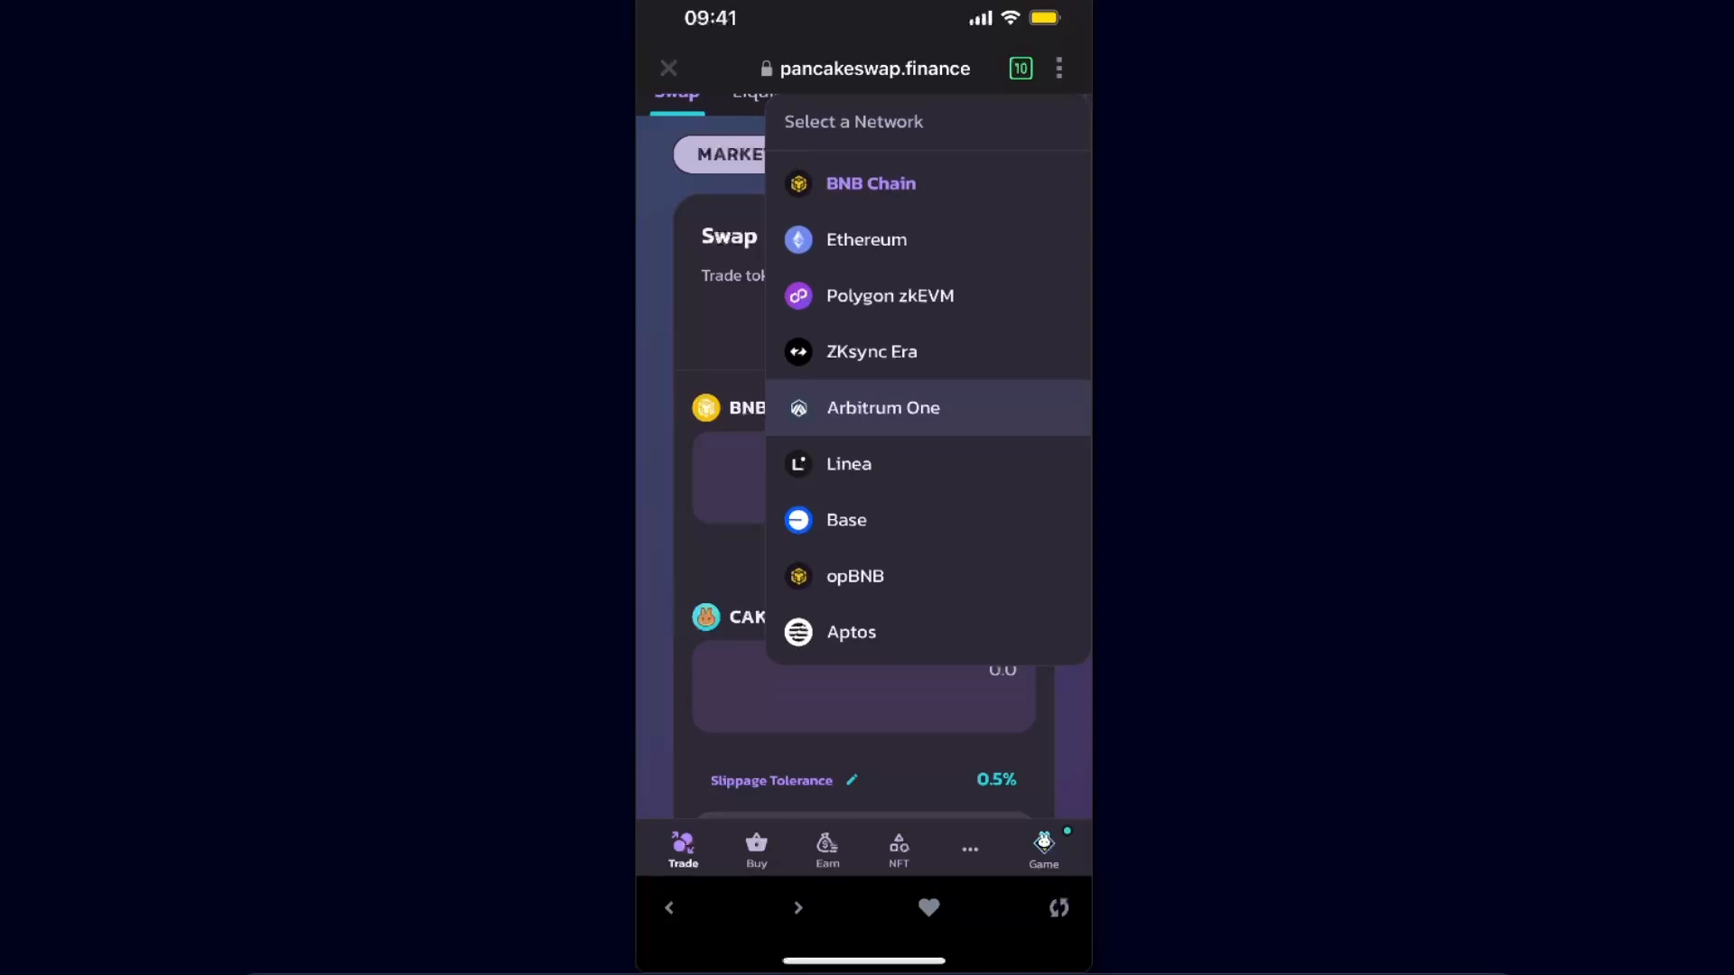
pyautogui.click(668, 69)
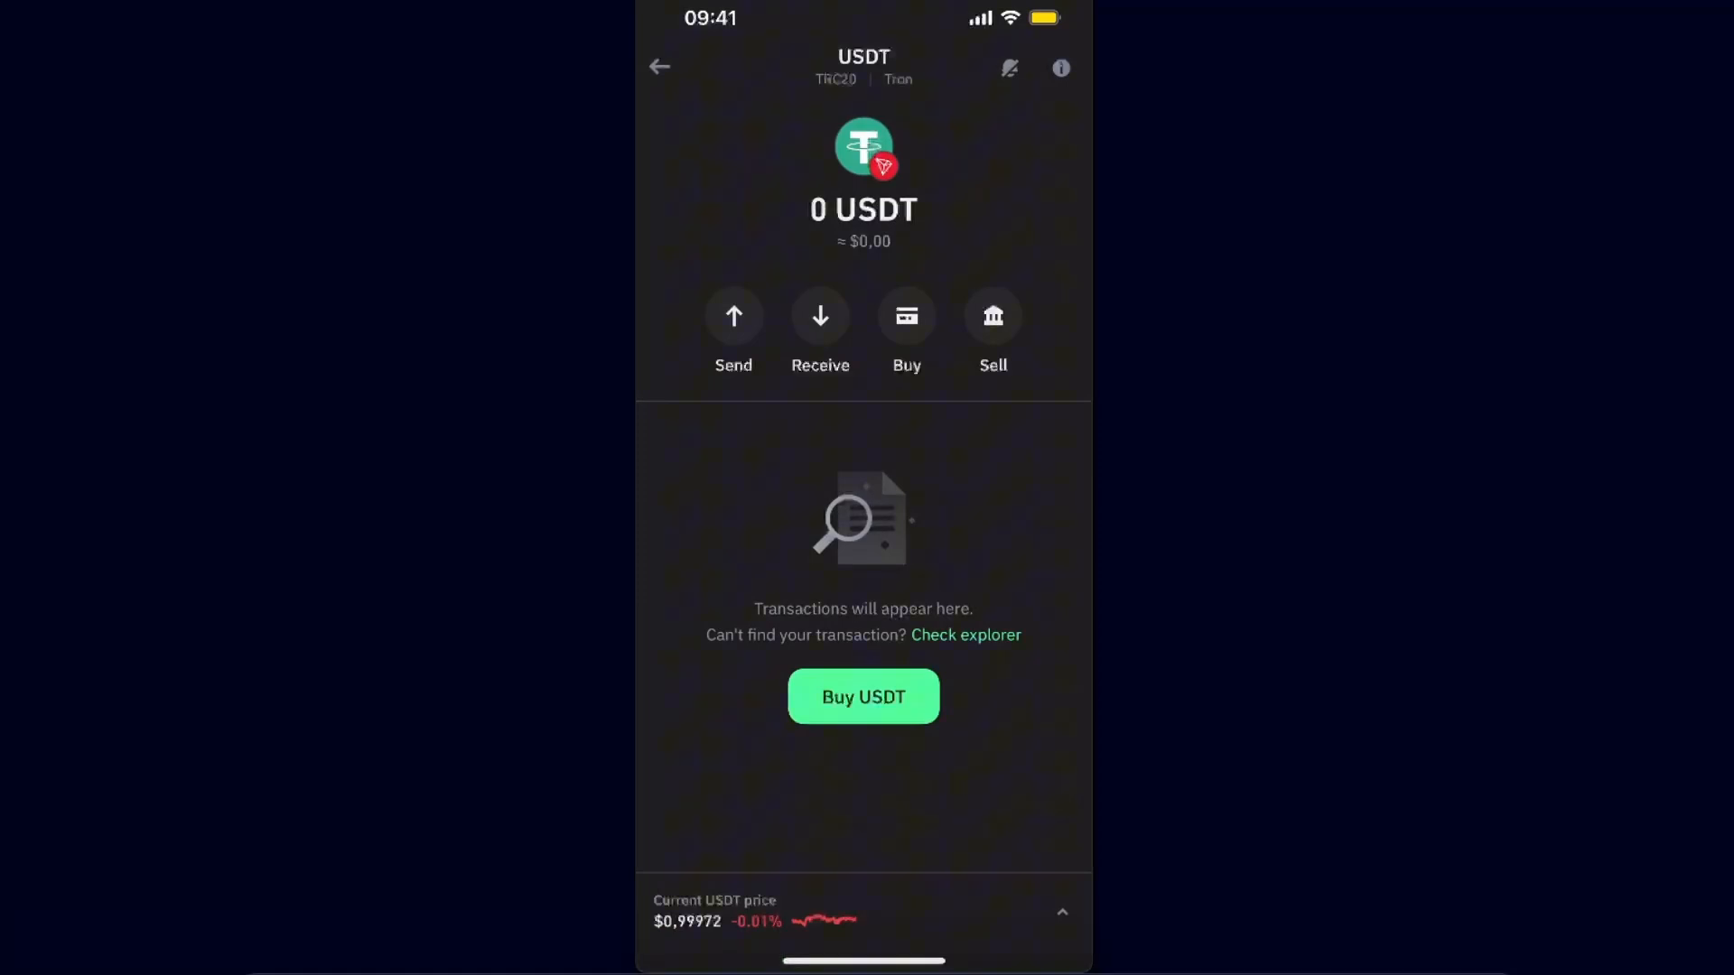
pyautogui.click(733, 316)
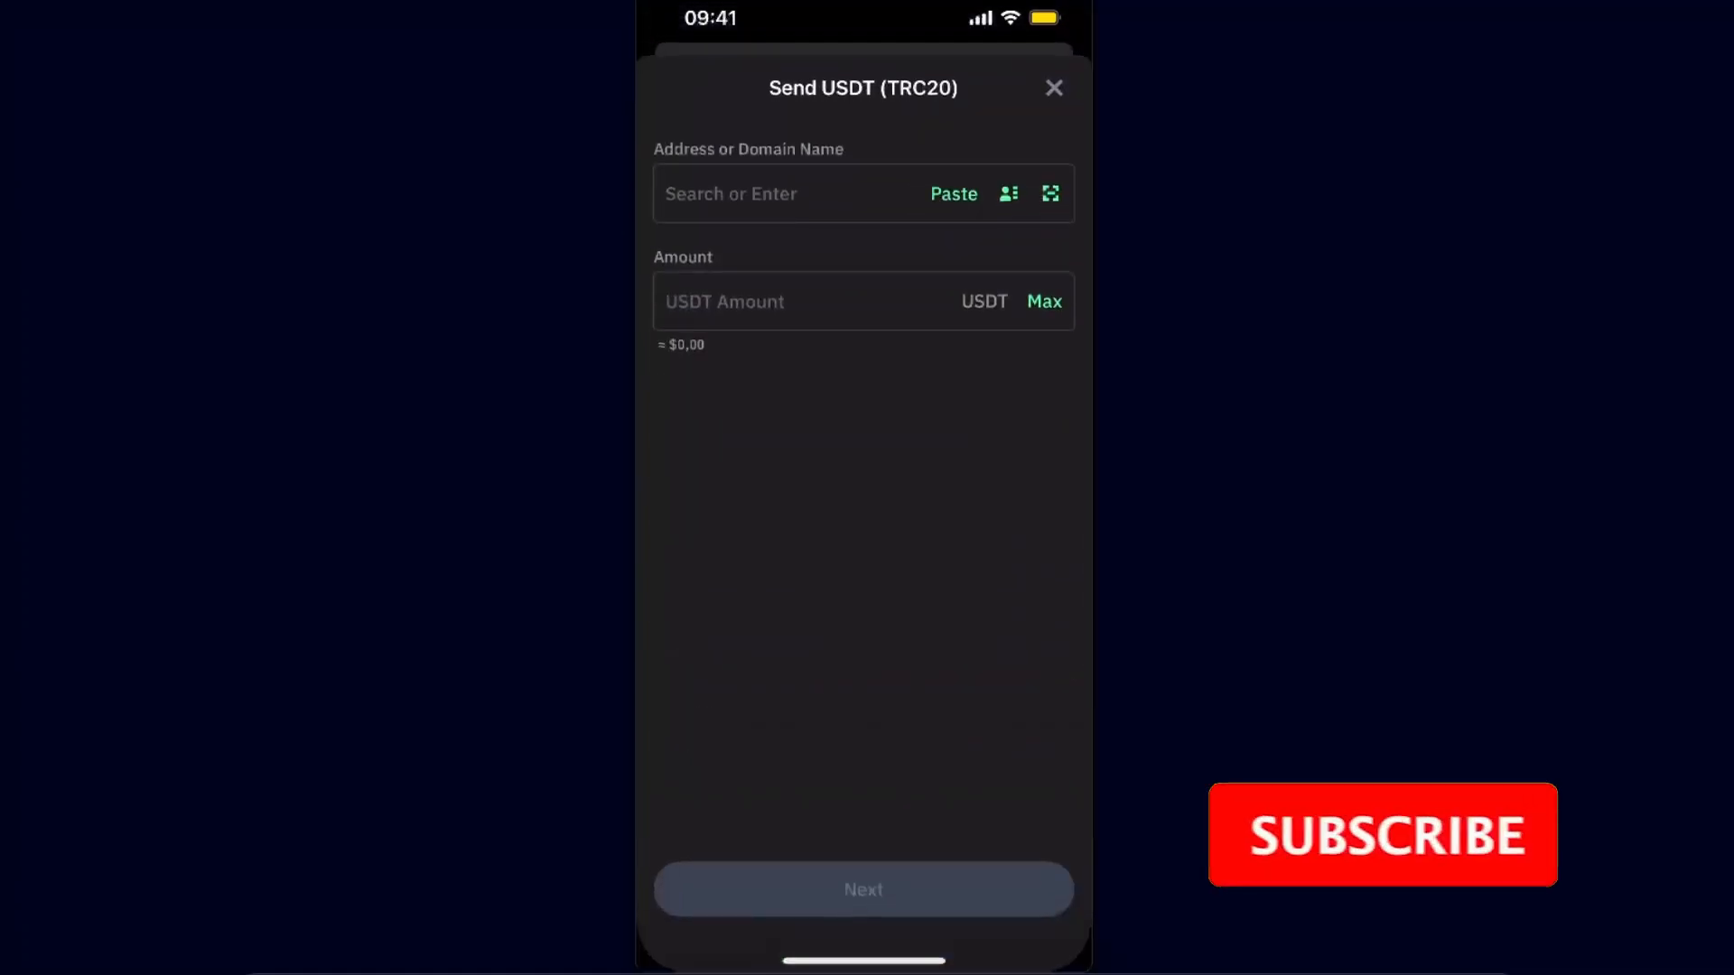